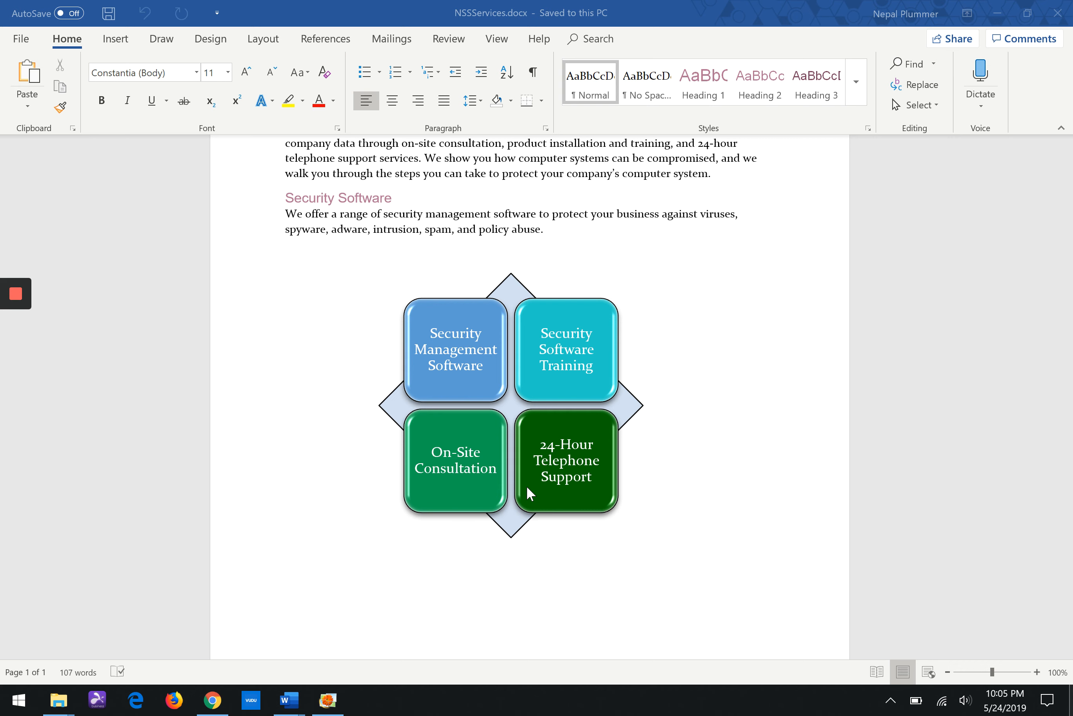
{"action": "mouse_move", "coordinate": [550, 492]}
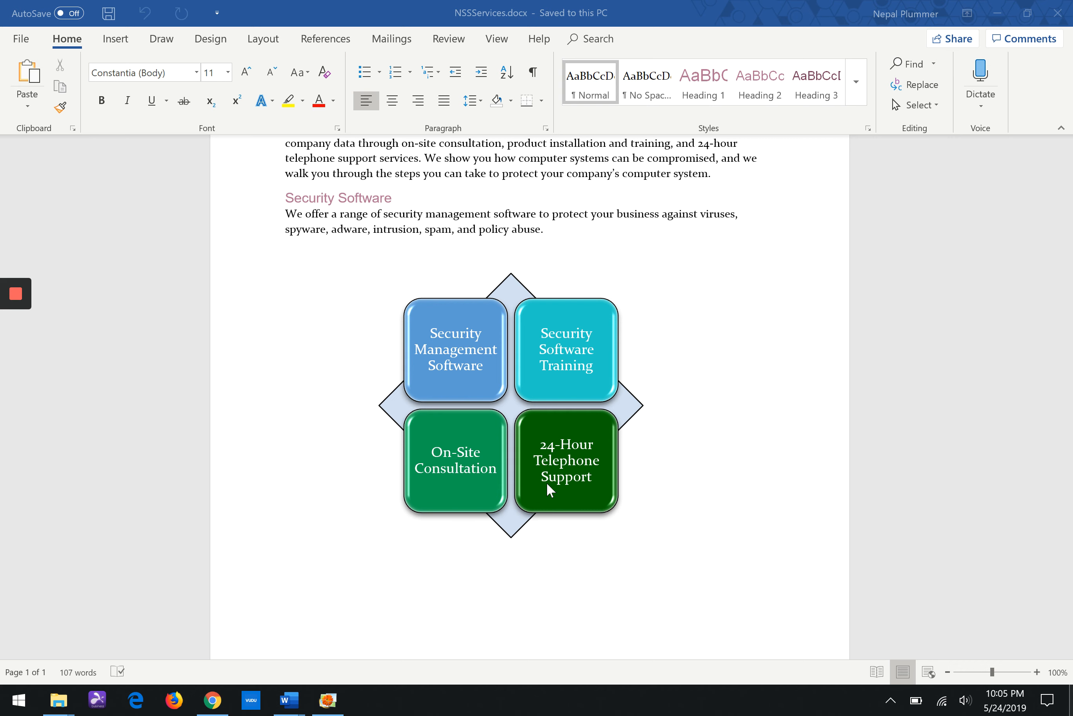
{"action": "mouse_move", "coordinate": [588, 483]}
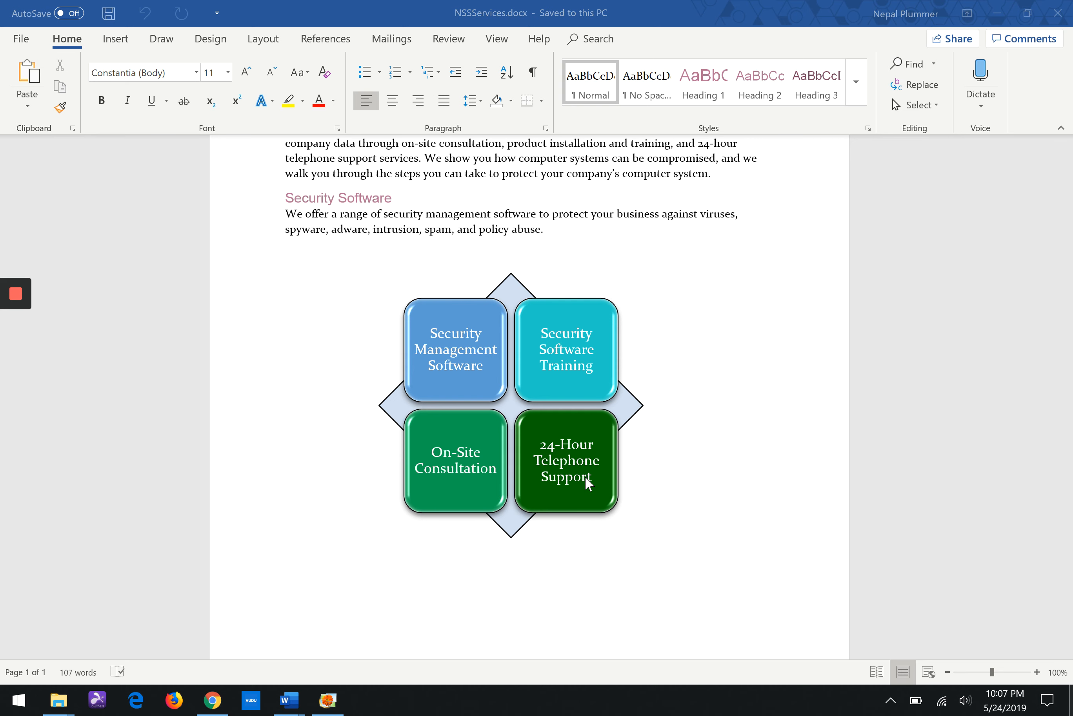
{"action": "mouse_move", "coordinate": [558, 368]}
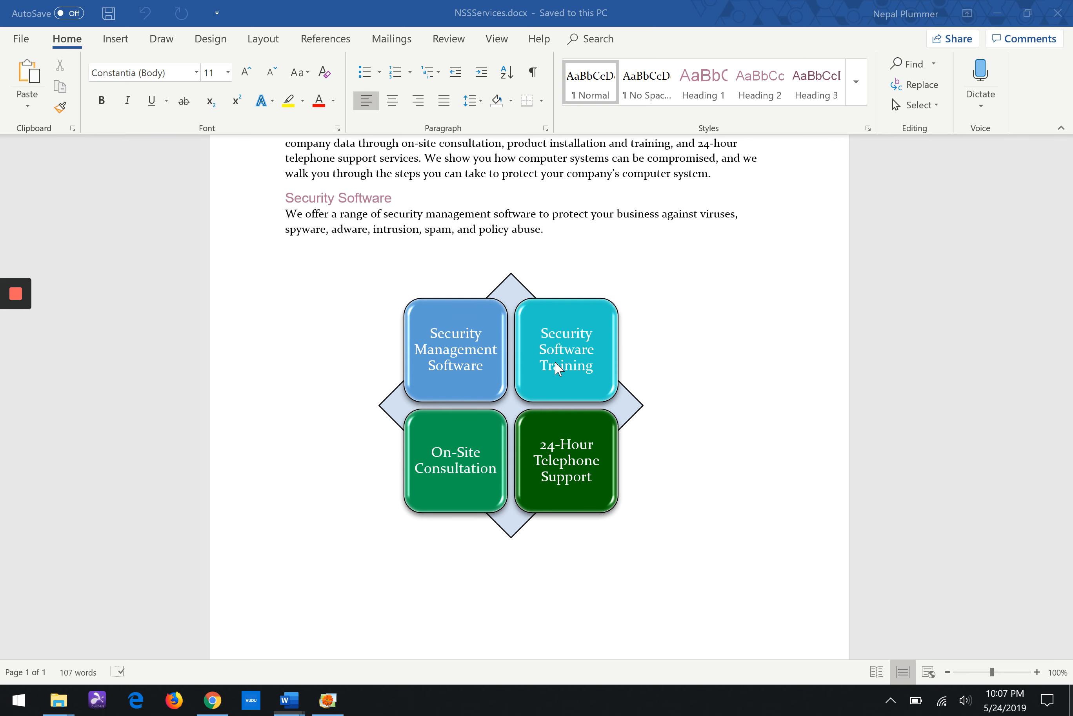
Step: Select the four-box matrix SmartArt so its Text Pane and SmartArt Tools tabs appear
{"action": "left_click", "coordinate": [566, 350]}
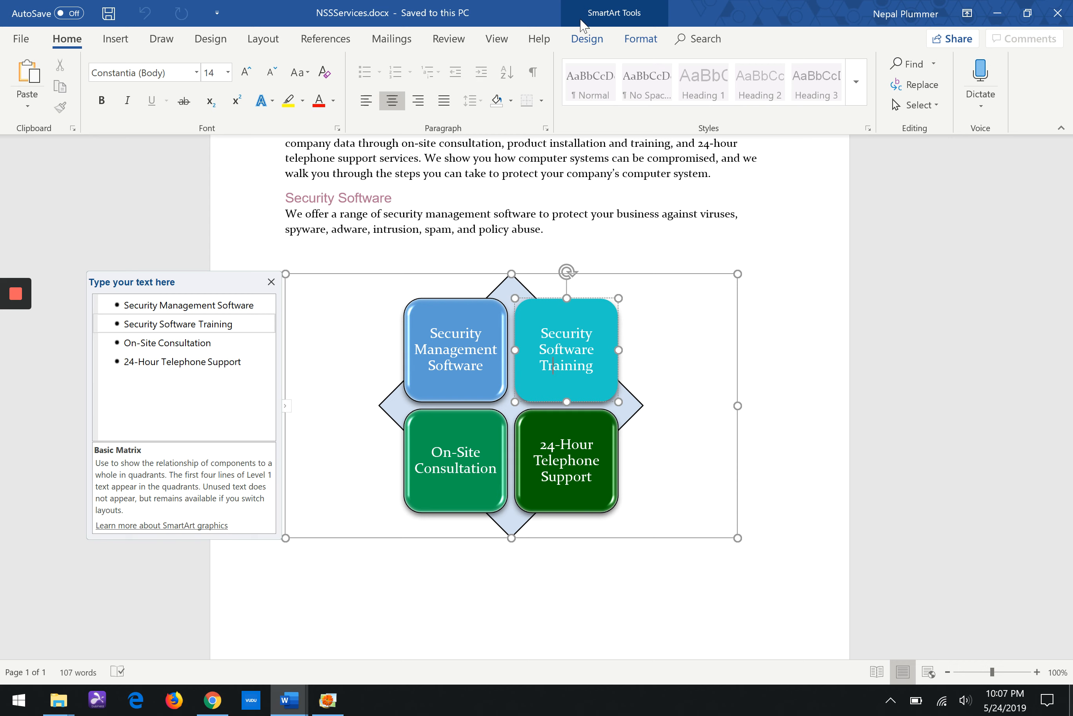
{"action": "mouse_move", "coordinate": [605, 19]}
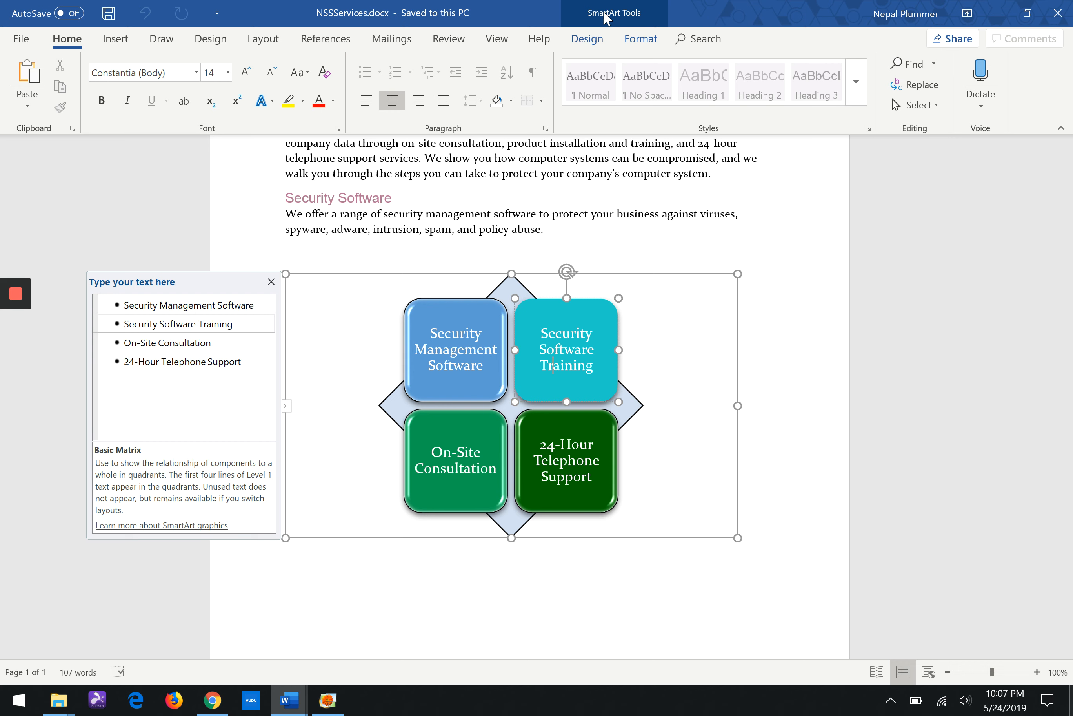
{"action": "mouse_move", "coordinate": [699, 8]}
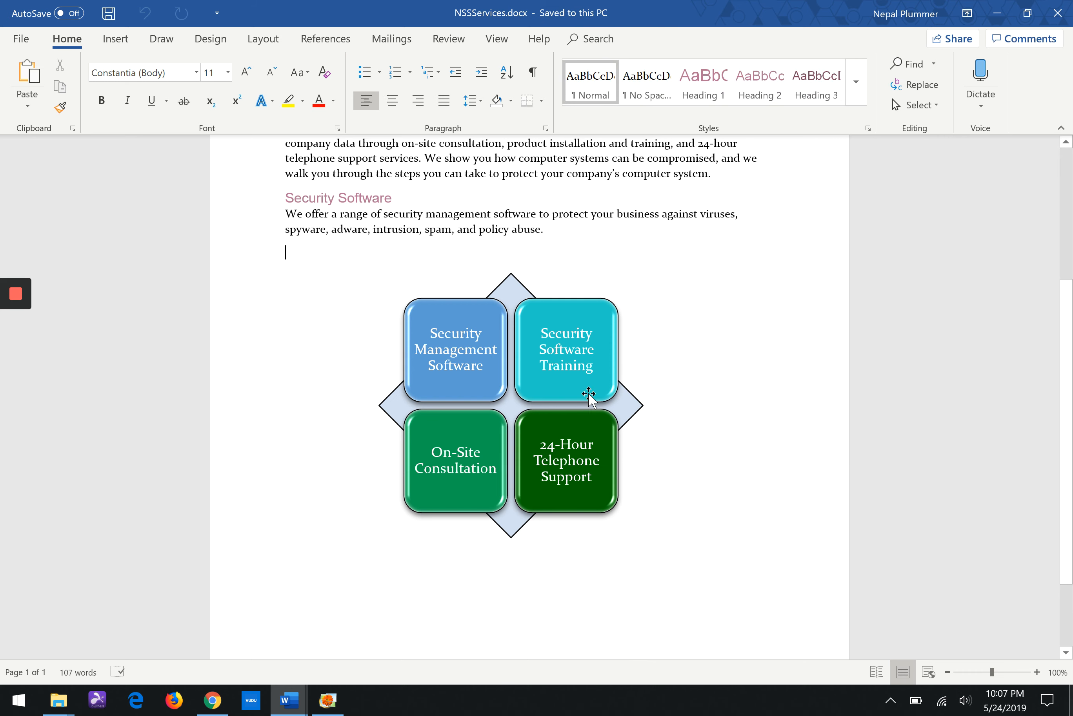
{"action": "left_click", "coordinate": [566, 349]}
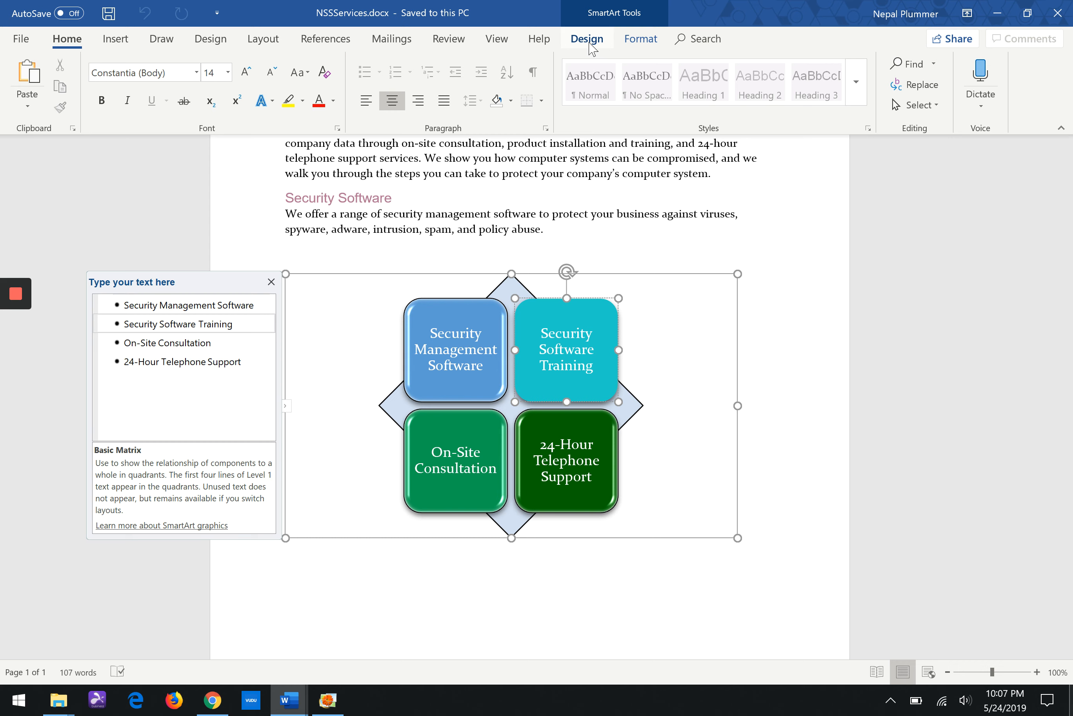
Step: View the full SmartArt Styles gallery on the Design tab, then return to the document text
{"action": "left_click", "coordinate": [587, 39]}
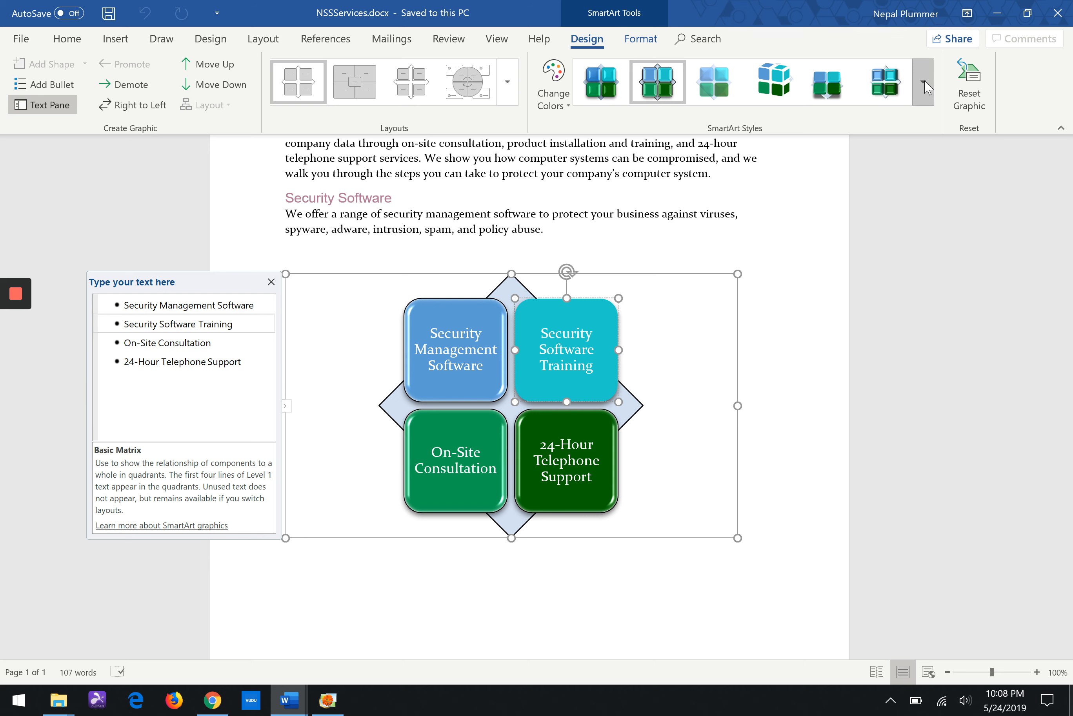
{"action": "left_click", "coordinate": [923, 88]}
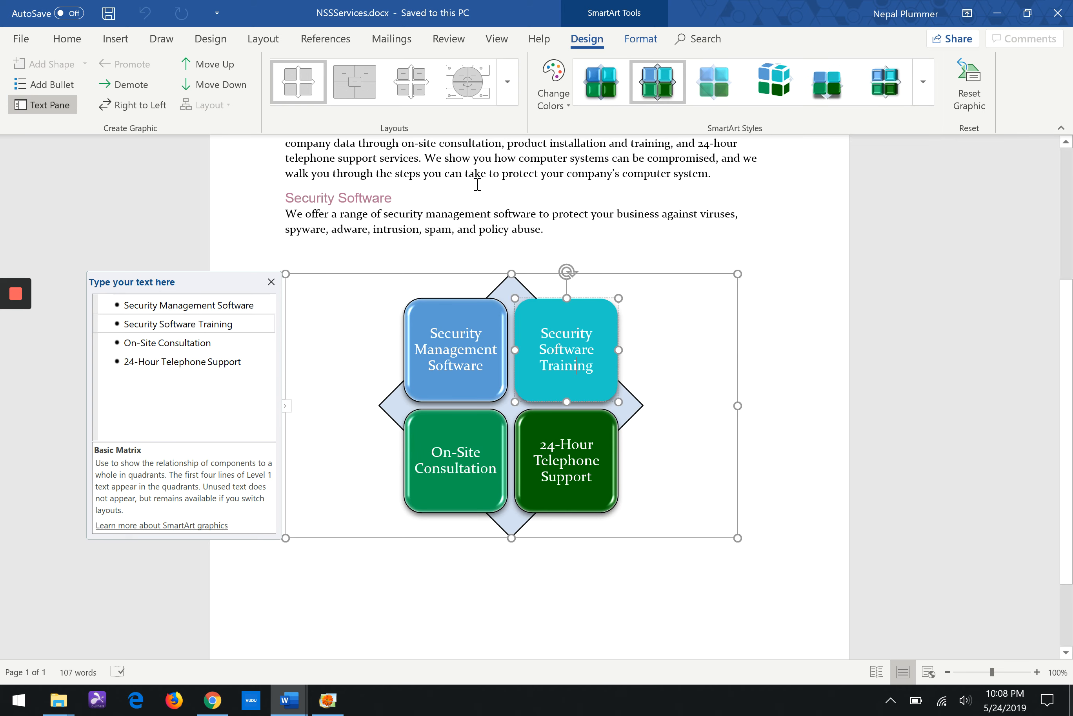
{"action": "left_click", "coordinate": [455, 350]}
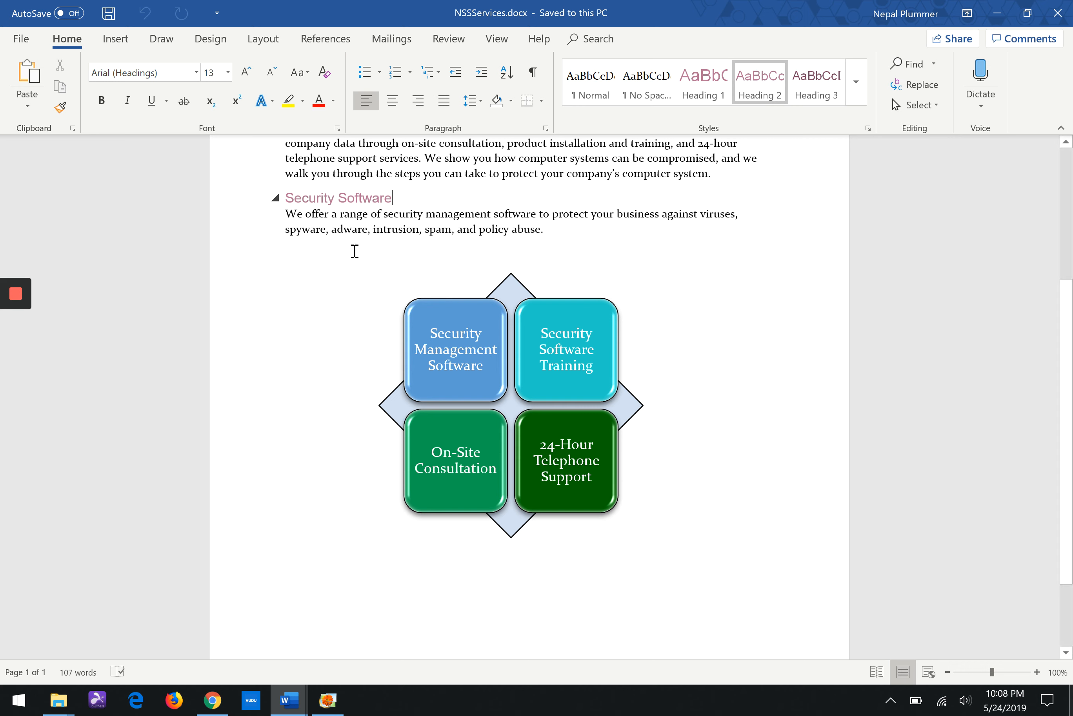
{"action": "mouse_move", "coordinate": [255, 392]}
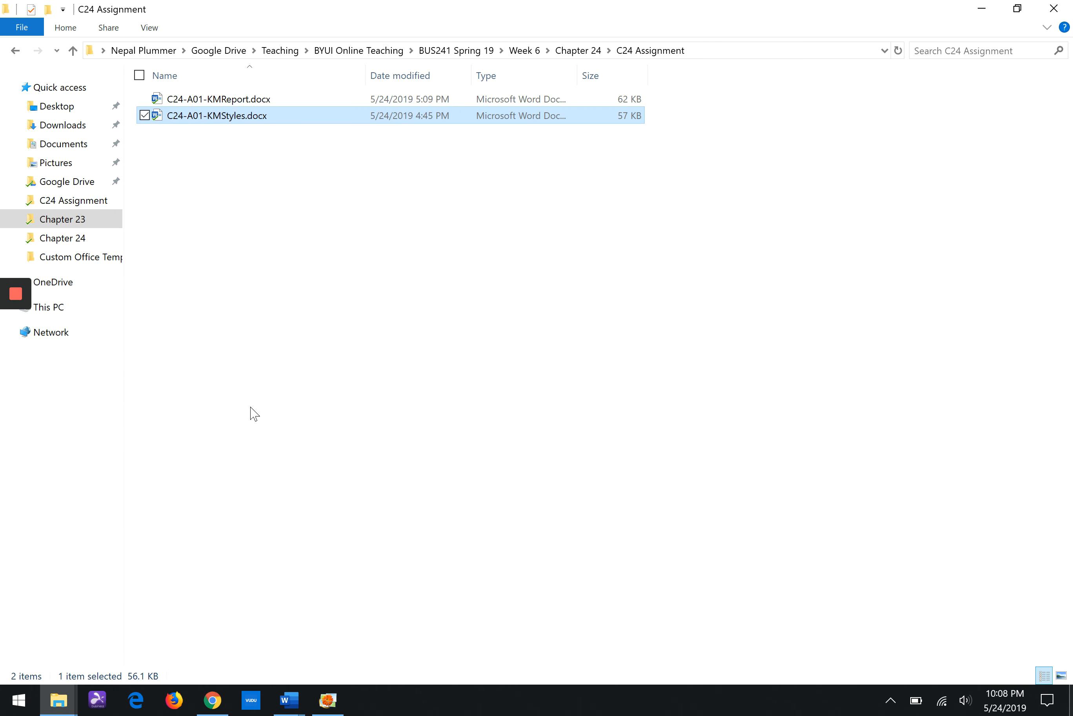
Step: Open C23-A03-DevelopSoftware_OrganicTheme.docx from the Chapter 23 assignment folder
{"action": "left_click", "coordinate": [219, 98]}
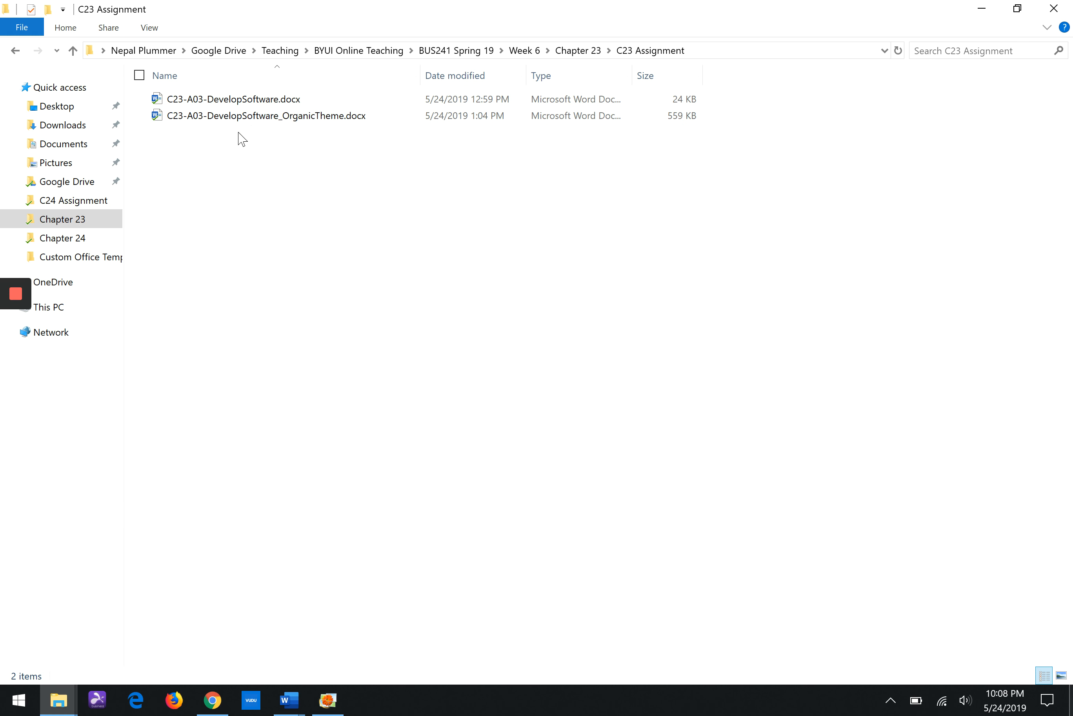
{"action": "left_click", "coordinate": [266, 116]}
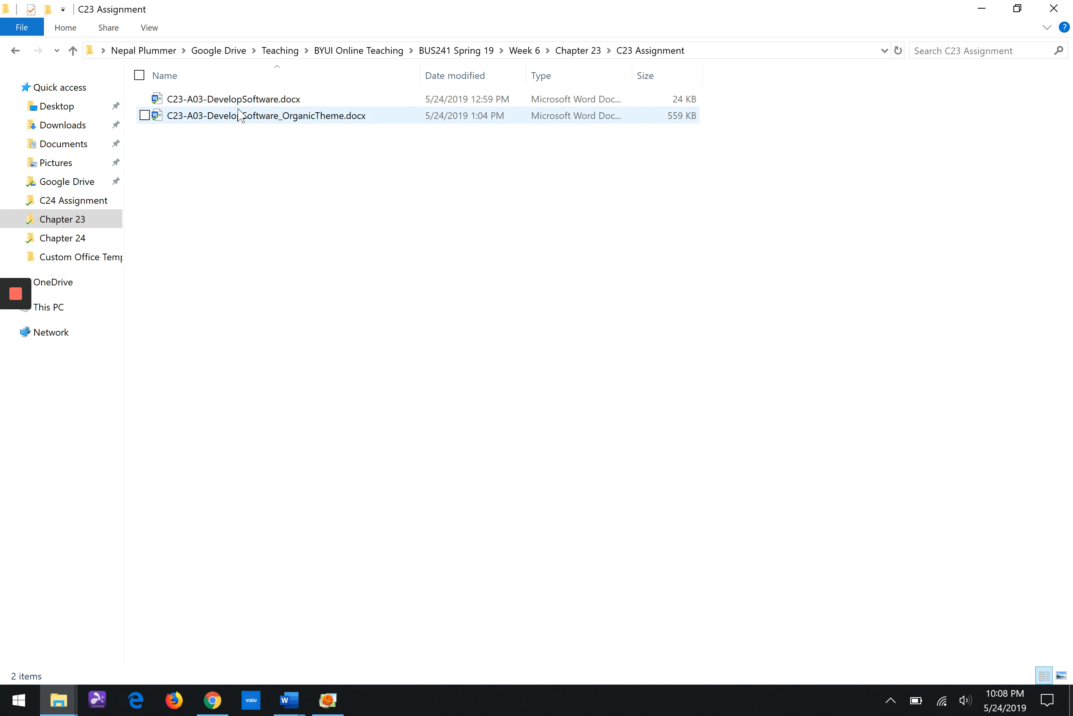
{"action": "mouse_move", "coordinate": [248, 119]}
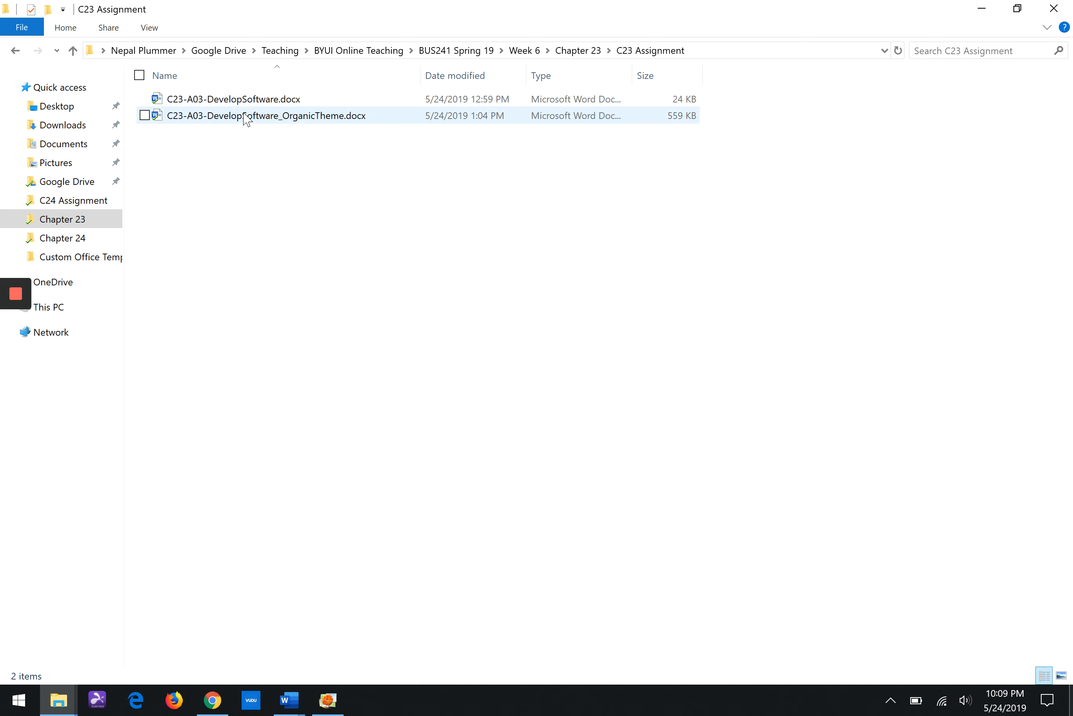
{"action": "double_click", "coordinate": [266, 115]}
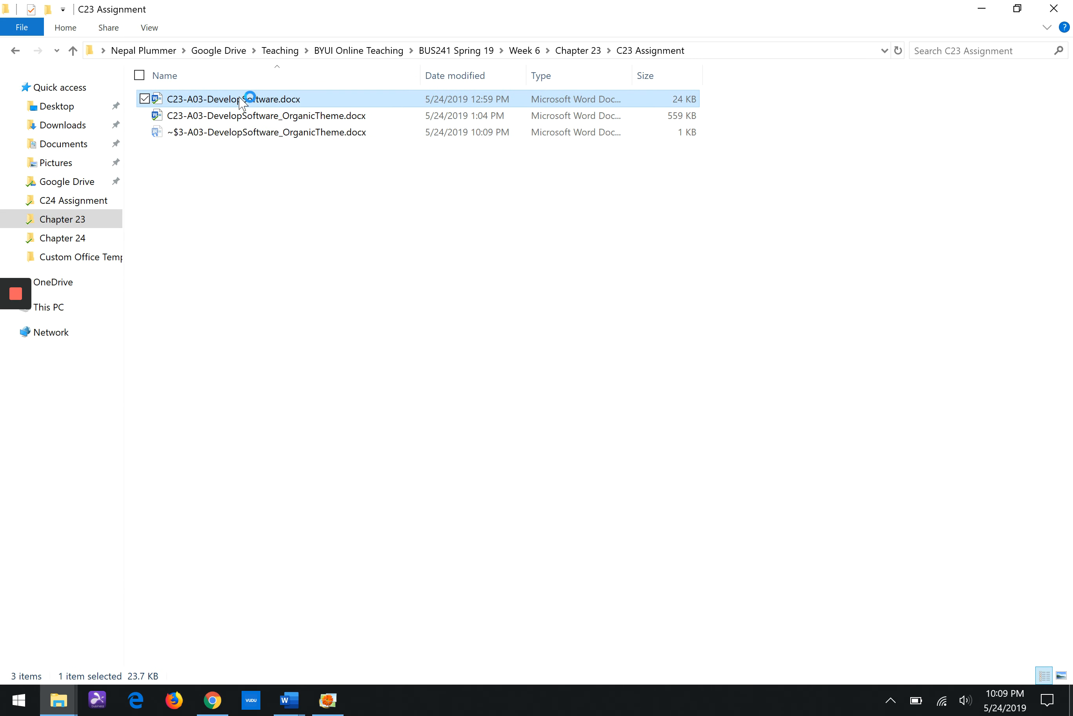
Step: Open C23-A03-DevelopSoftware.docx and switch to its Word window via Alt+Tab
{"action": "double_click", "coordinate": [233, 100]}
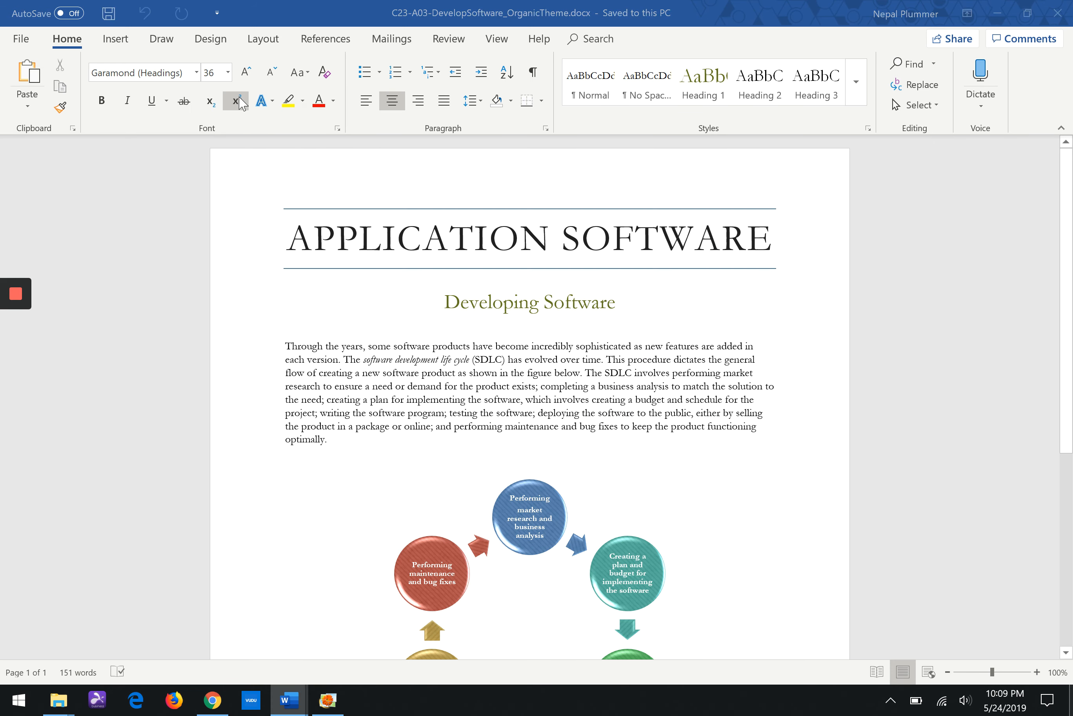
{"action": "key", "text": "alt+tab"}
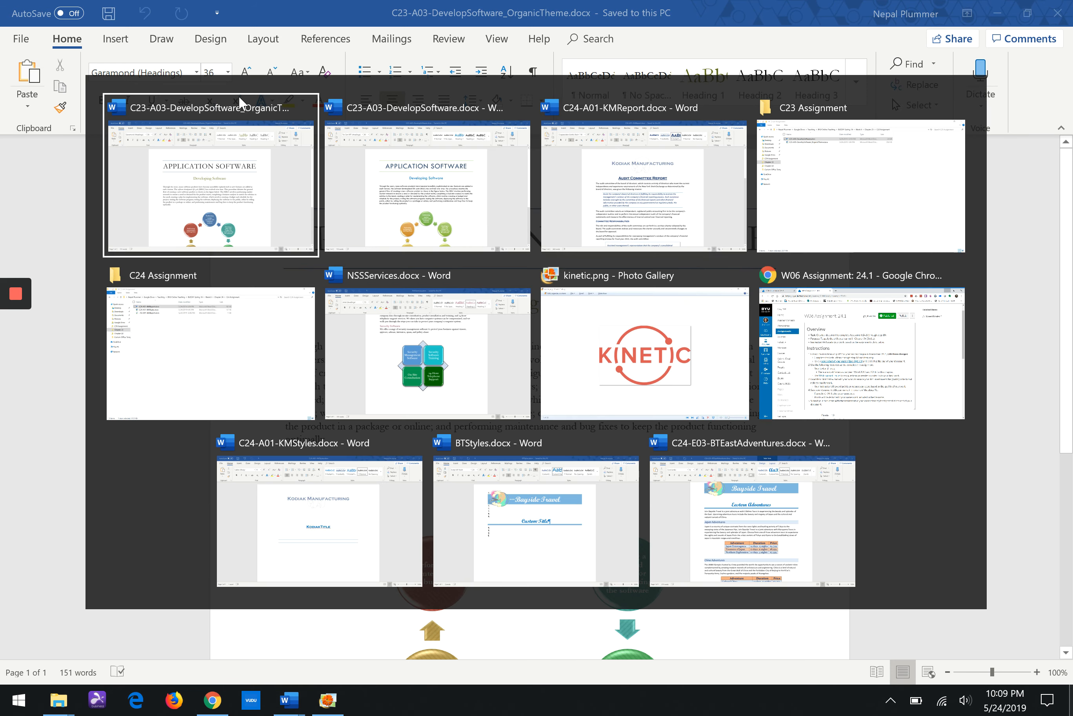
{"action": "left_click", "coordinate": [209, 107]}
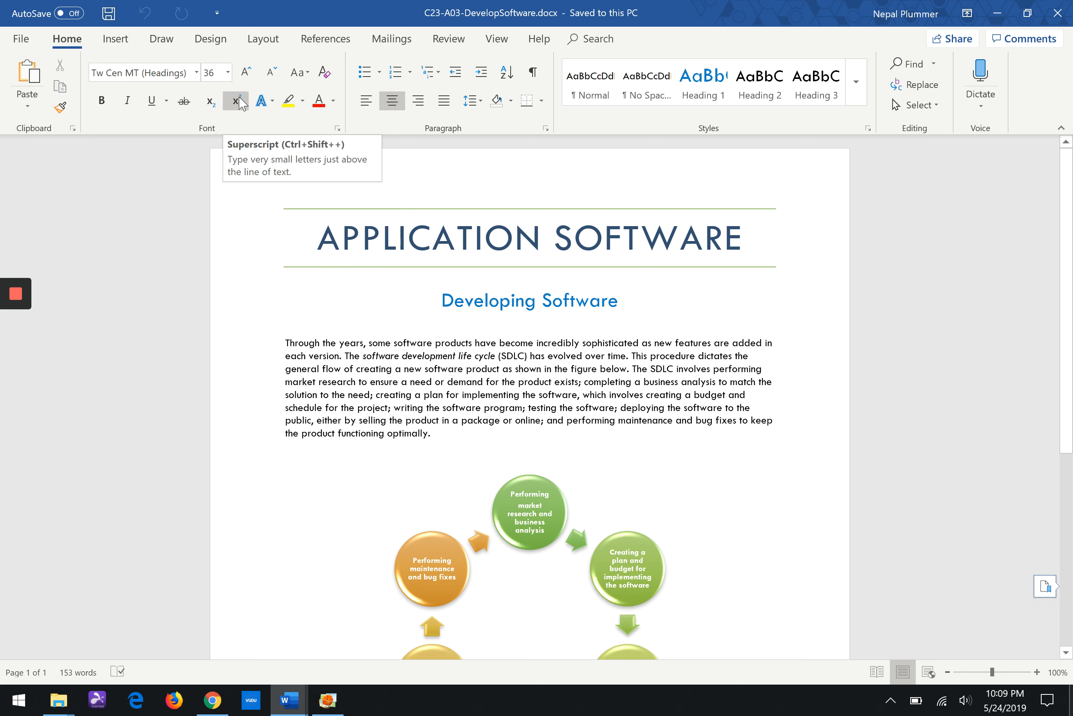
{"action": "left_click", "coordinate": [318, 238]}
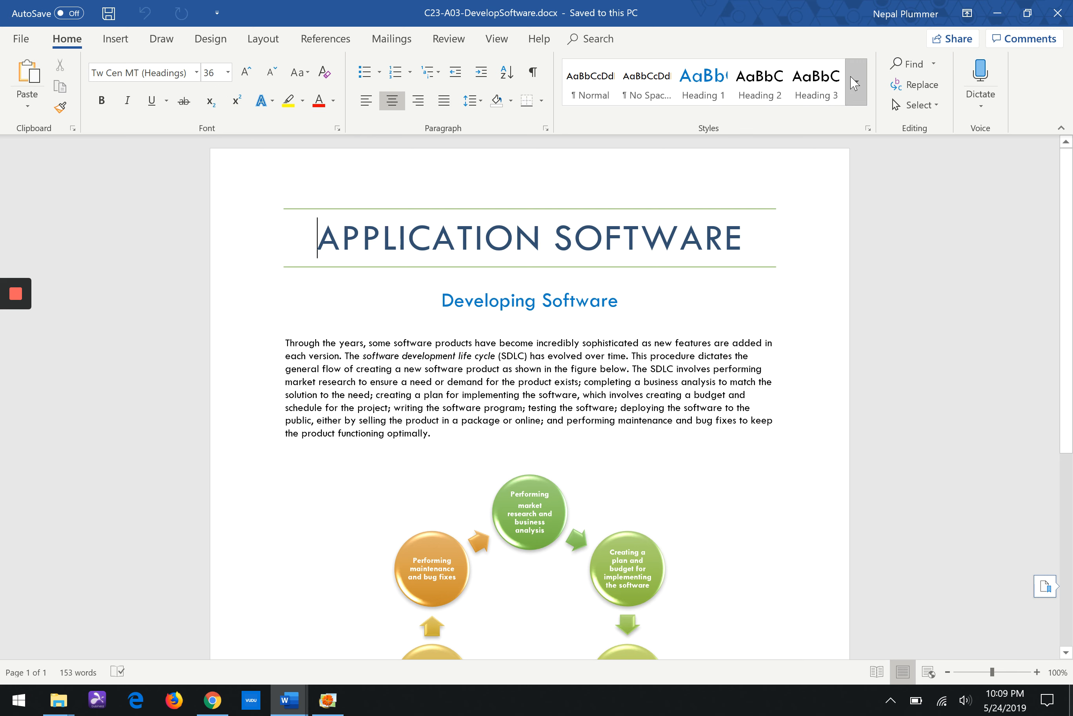
{"action": "mouse_move", "coordinate": [854, 83]}
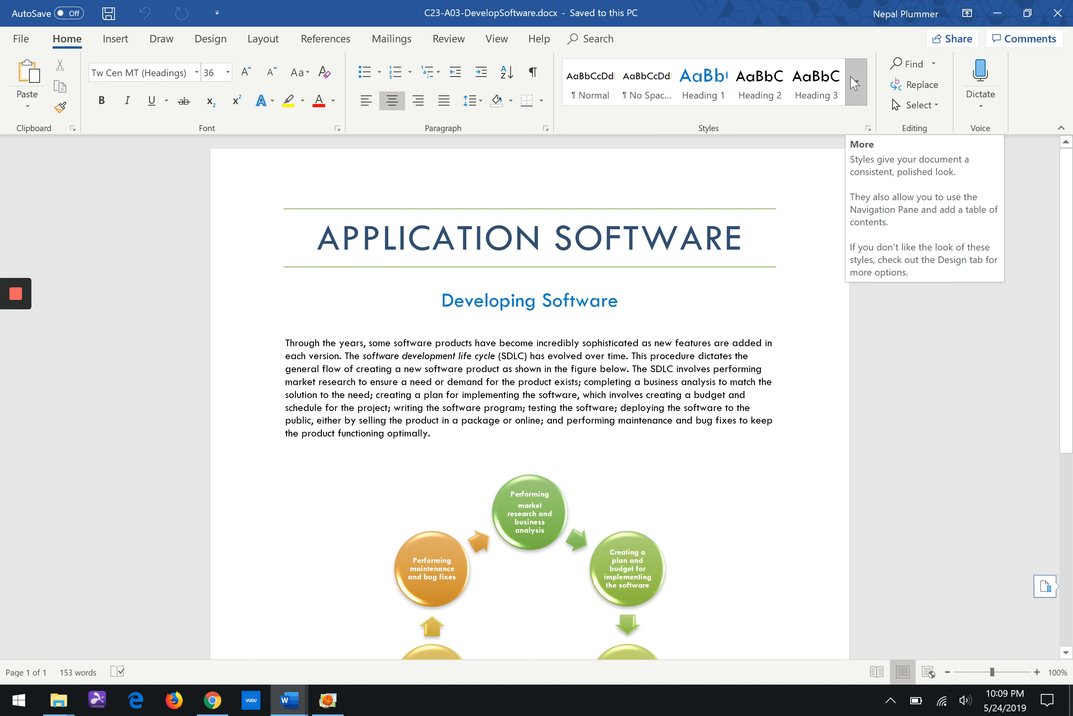
{"action": "left_click", "coordinate": [317, 239]}
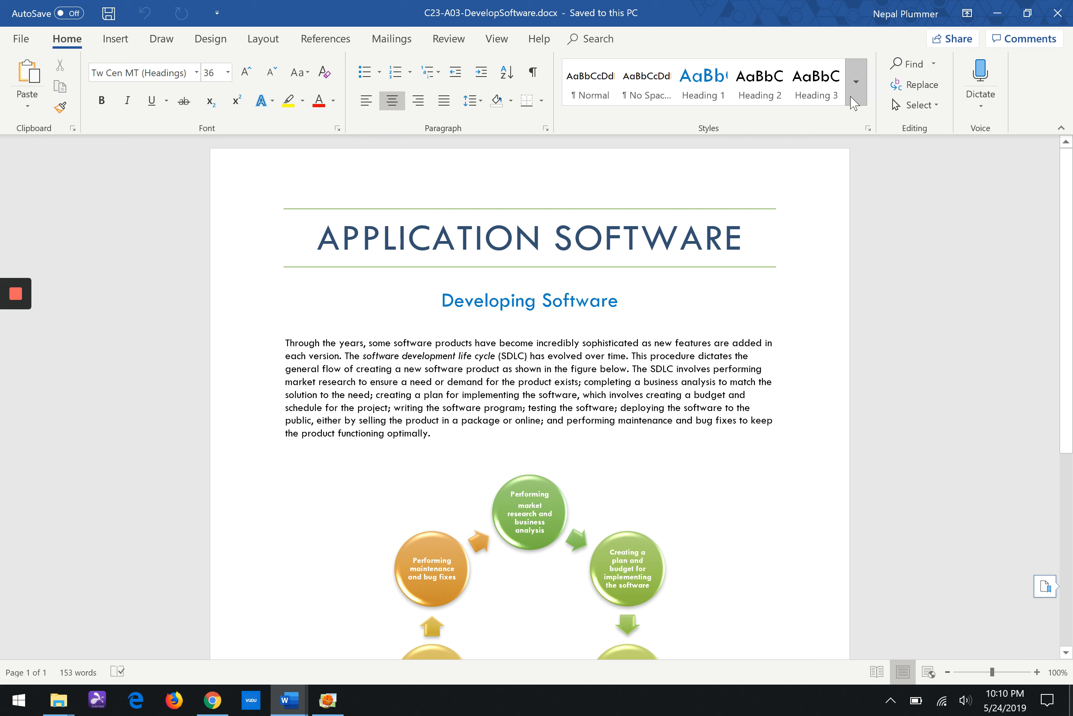
{"action": "mouse_move", "coordinate": [855, 101]}
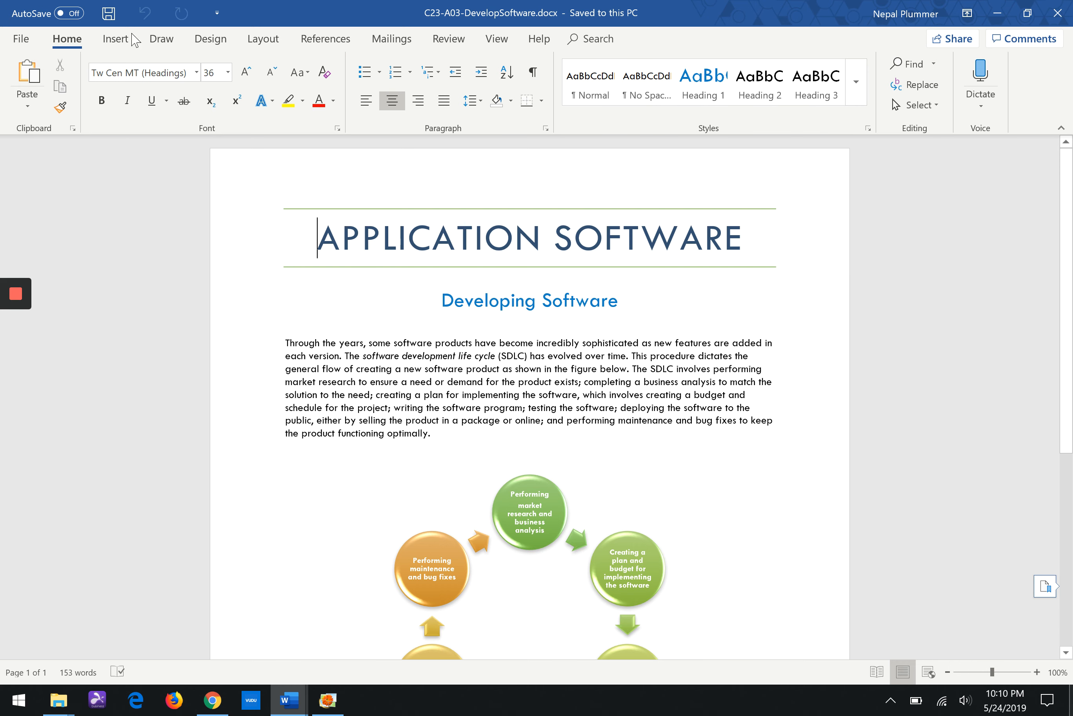
{"action": "mouse_move", "coordinate": [212, 39]}
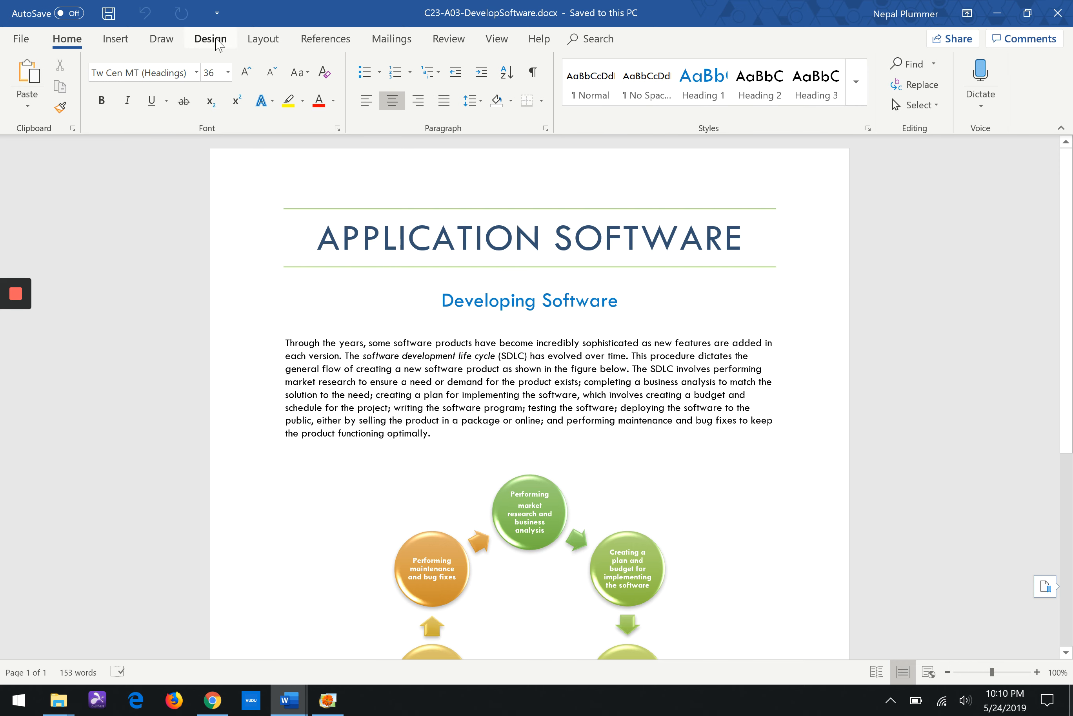
Step: Expand the Design tab's Document Formatting style sets, then switch to the BTStyles document
{"action": "left_click", "coordinate": [210, 38]}
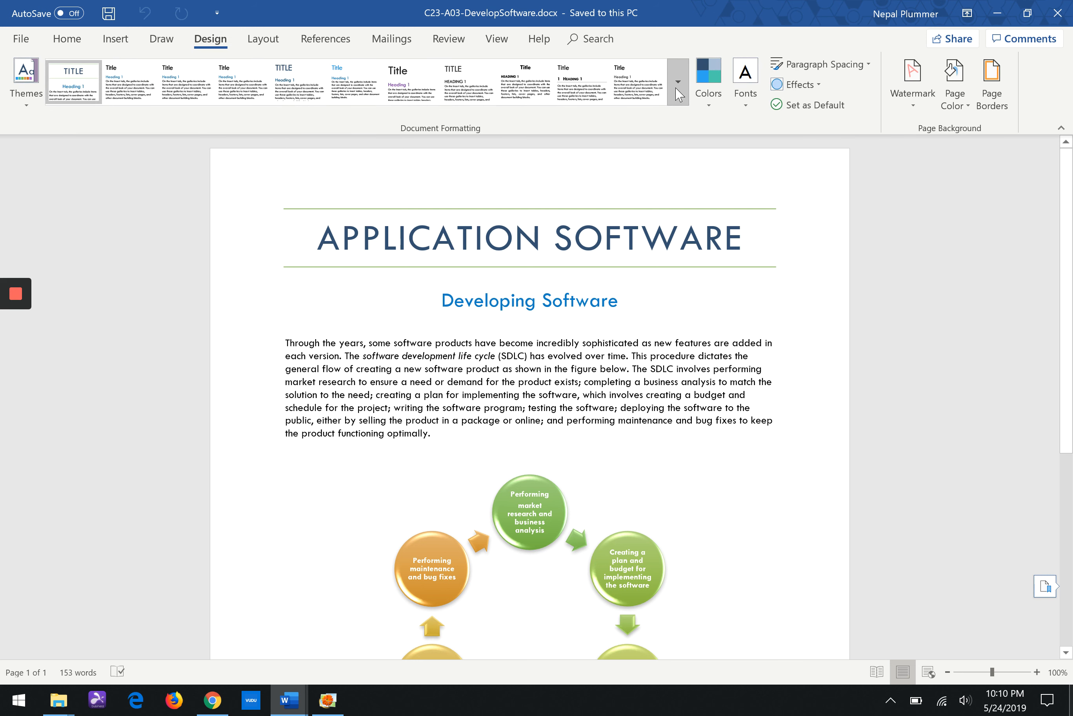
{"action": "mouse_move", "coordinate": [677, 81]}
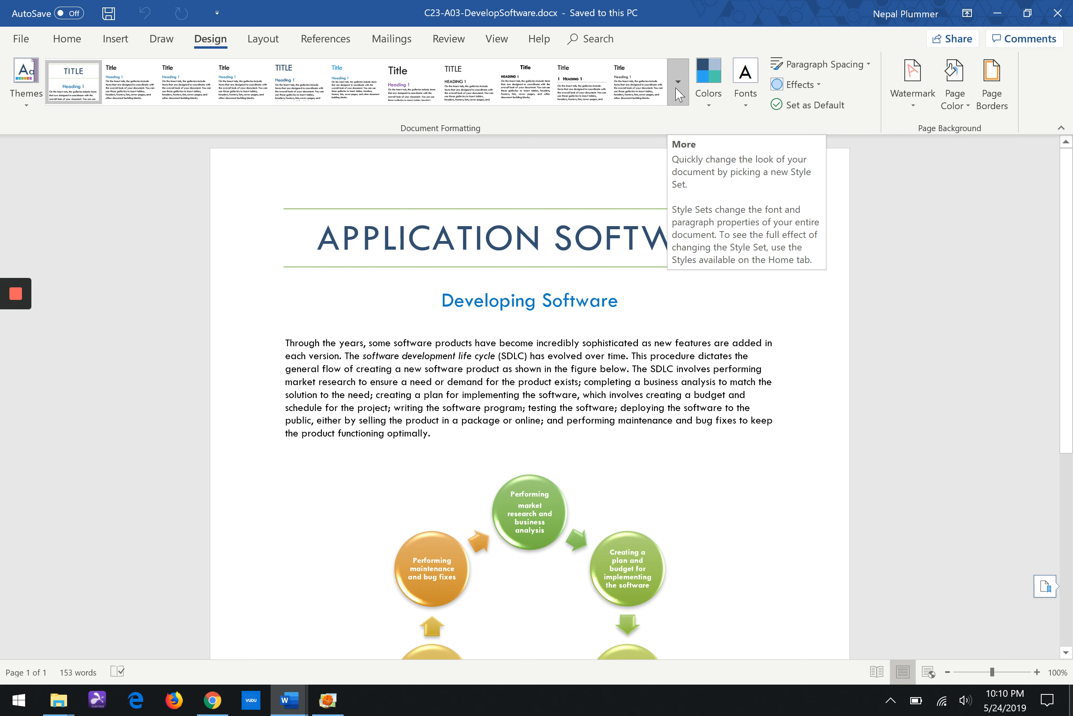
{"action": "left_click", "coordinate": [315, 238]}
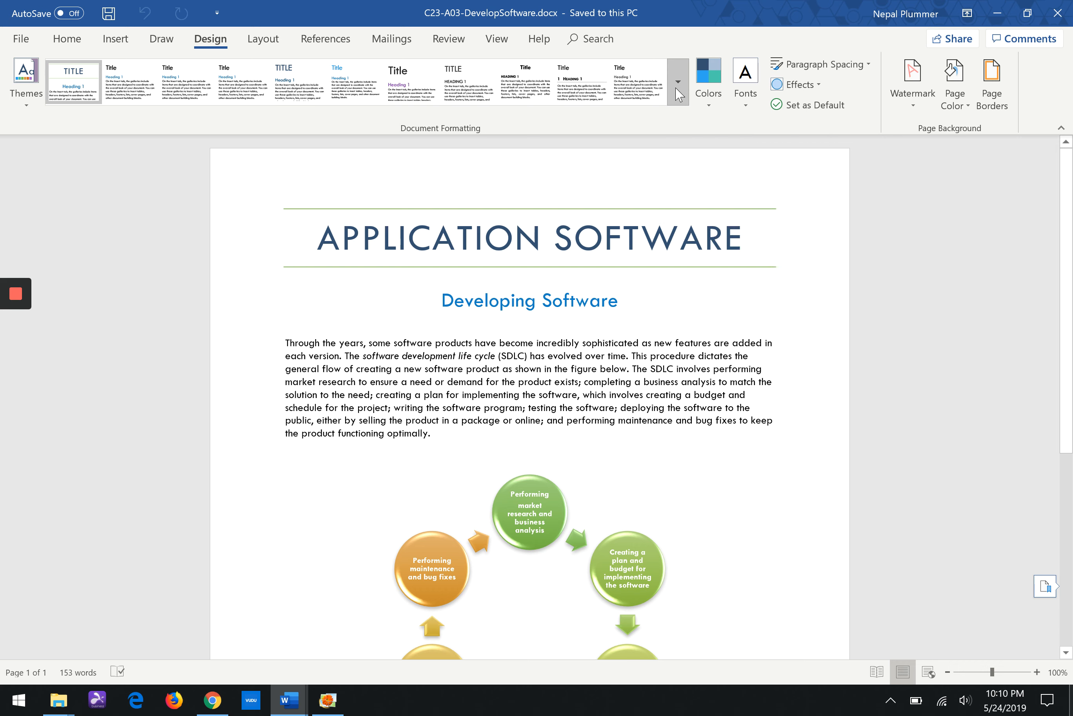
{"action": "left_click", "coordinate": [317, 237]}
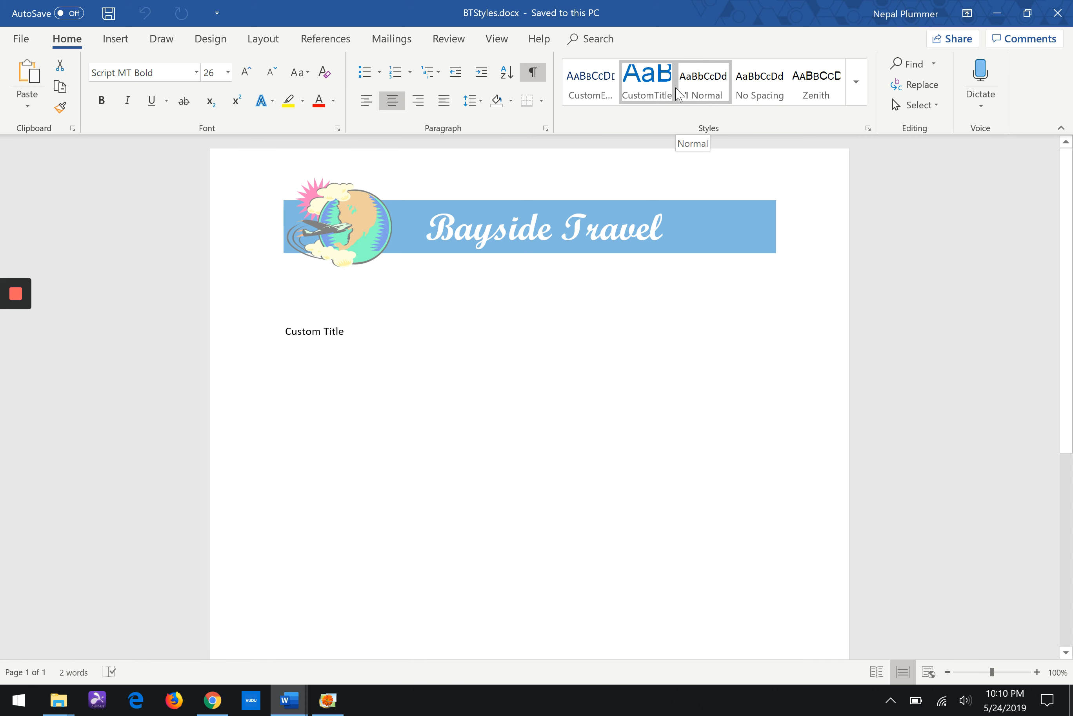
Step: Switch to the C24-E03-BTEastAdventures.docx window
{"action": "left_click", "coordinate": [646, 81]}
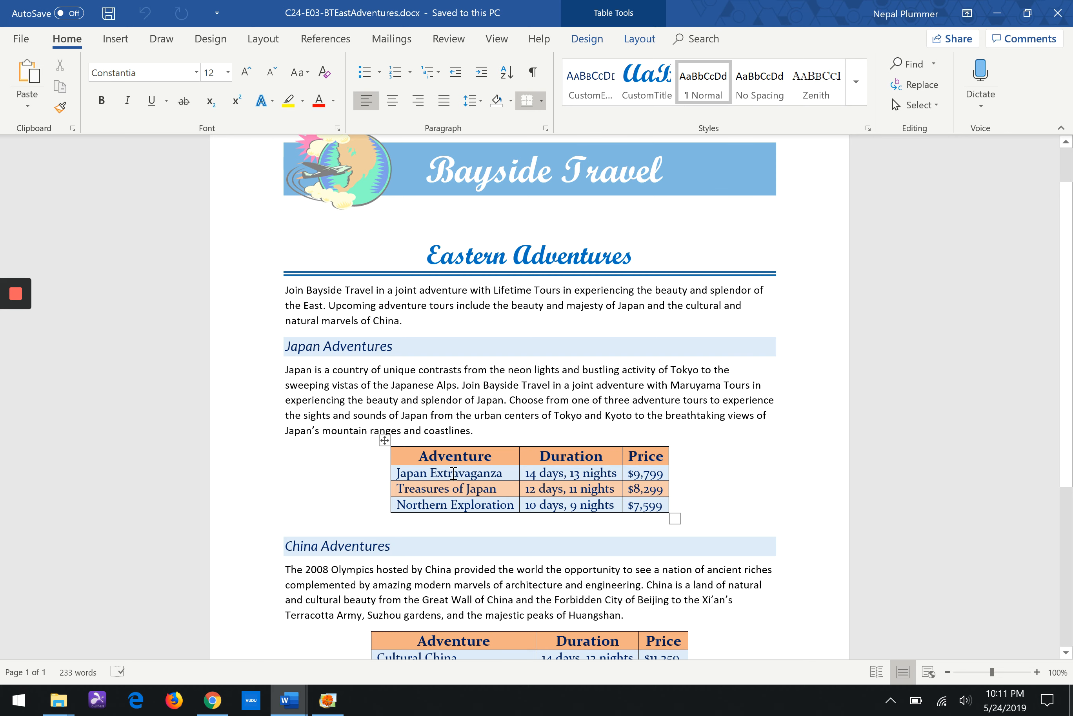
{"action": "mouse_move", "coordinate": [211, 39]}
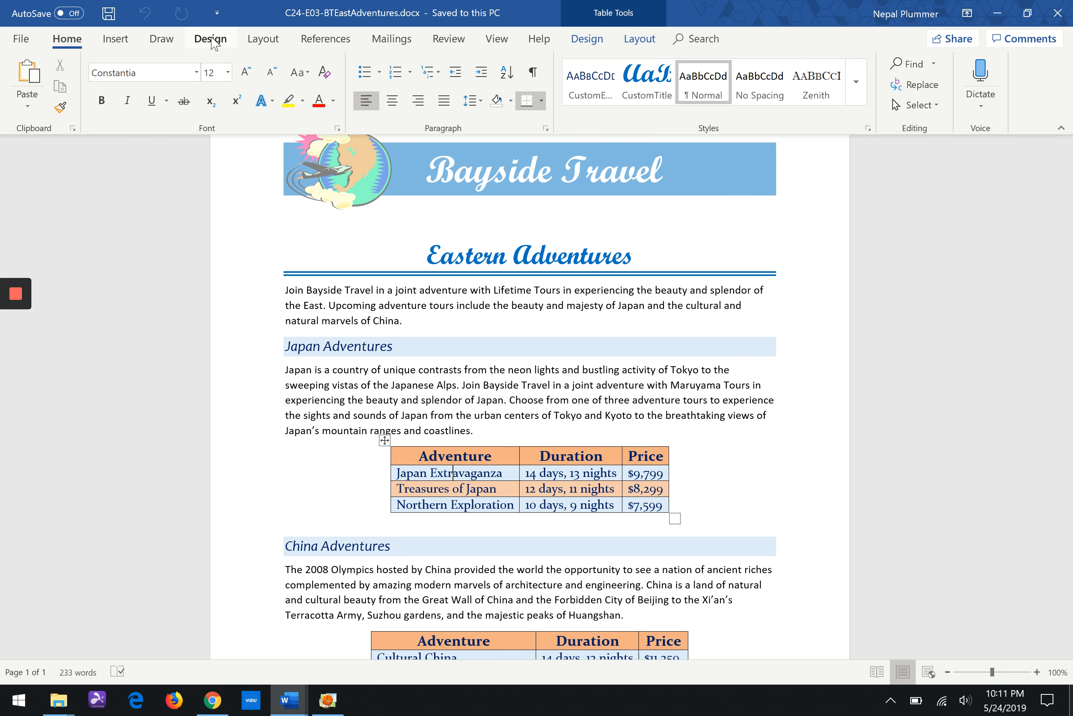
Step: View the table style choices and place the insertion point in the Japan Adventures table
{"action": "left_click", "coordinate": [210, 40]}
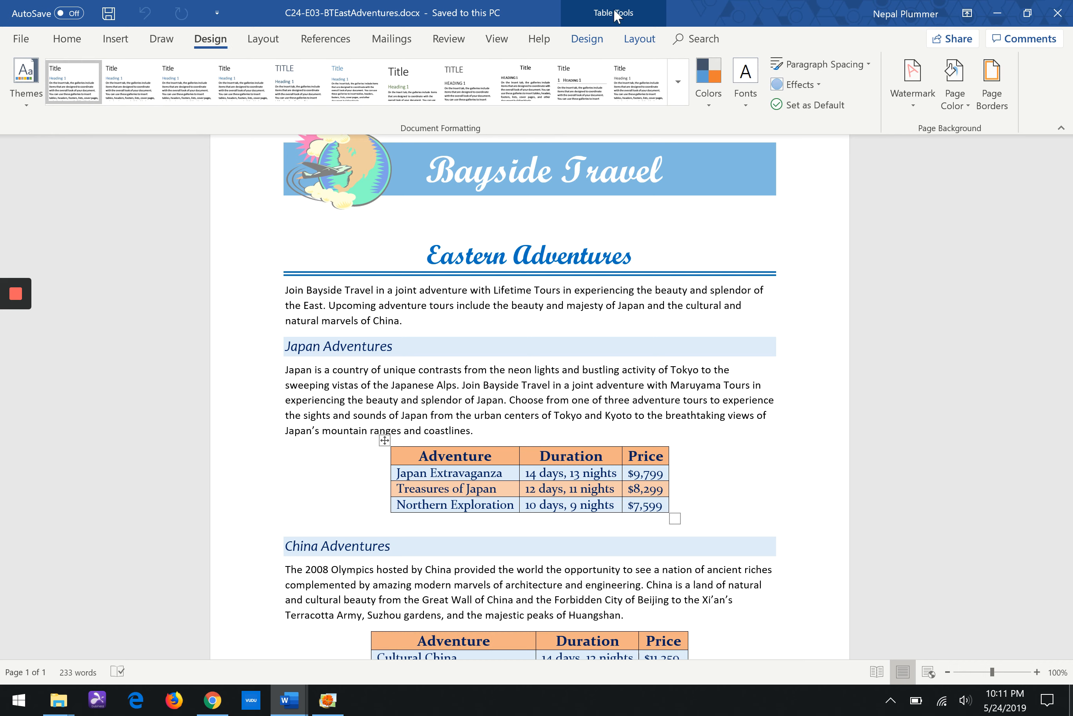
{"action": "left_click", "coordinate": [587, 39]}
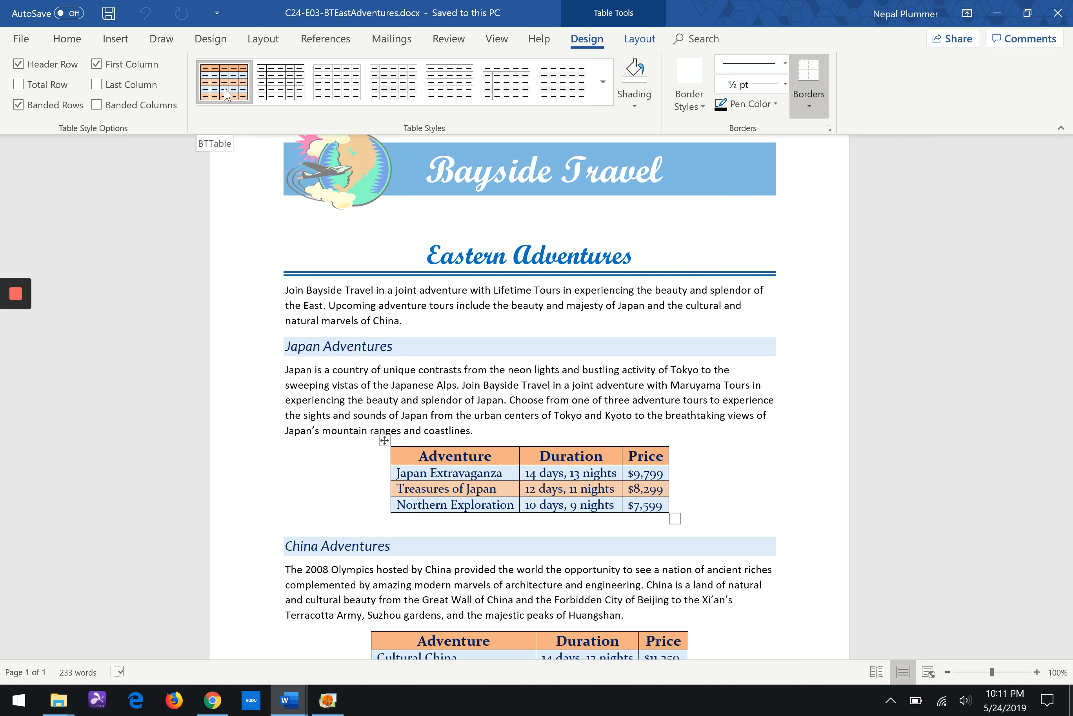
{"action": "left_click", "coordinate": [341, 568]}
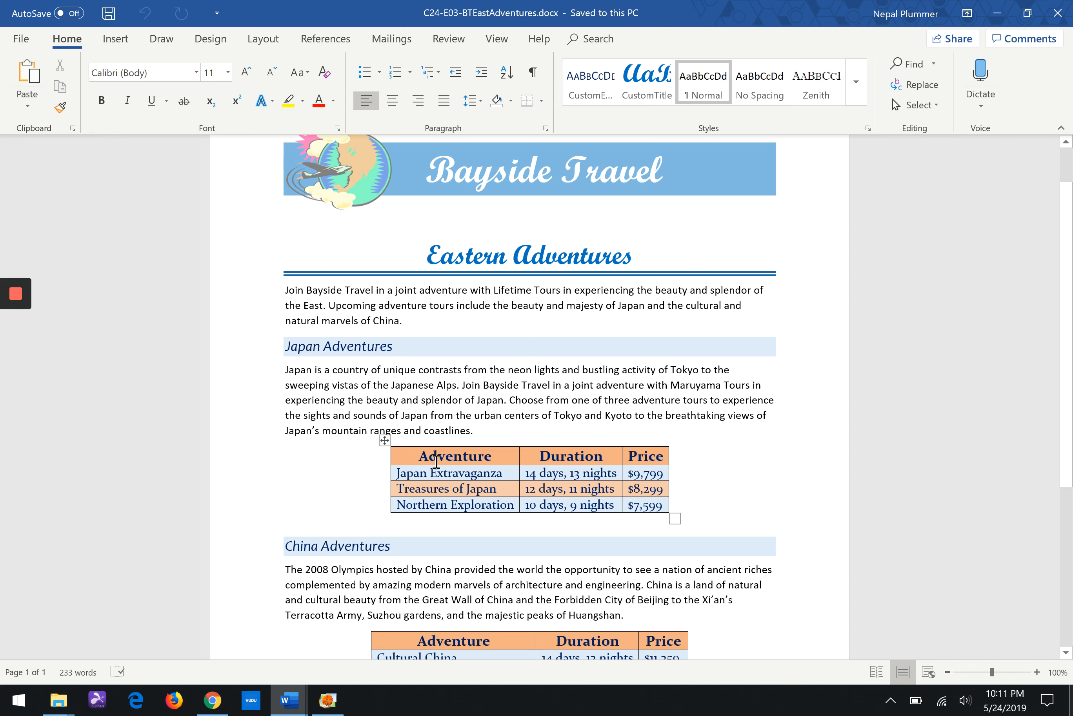
{"action": "left_click", "coordinate": [436, 455]}
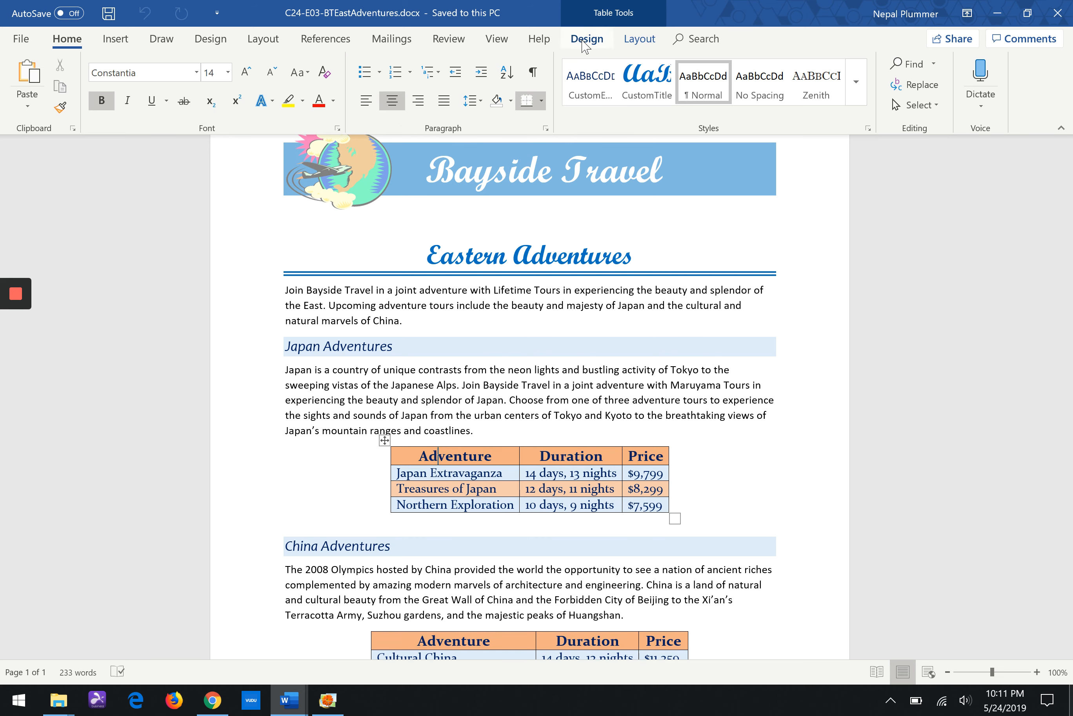
Step: Apply the Table Grid style to the Japan table, then restore its BTTable style
{"action": "left_click", "coordinate": [587, 39]}
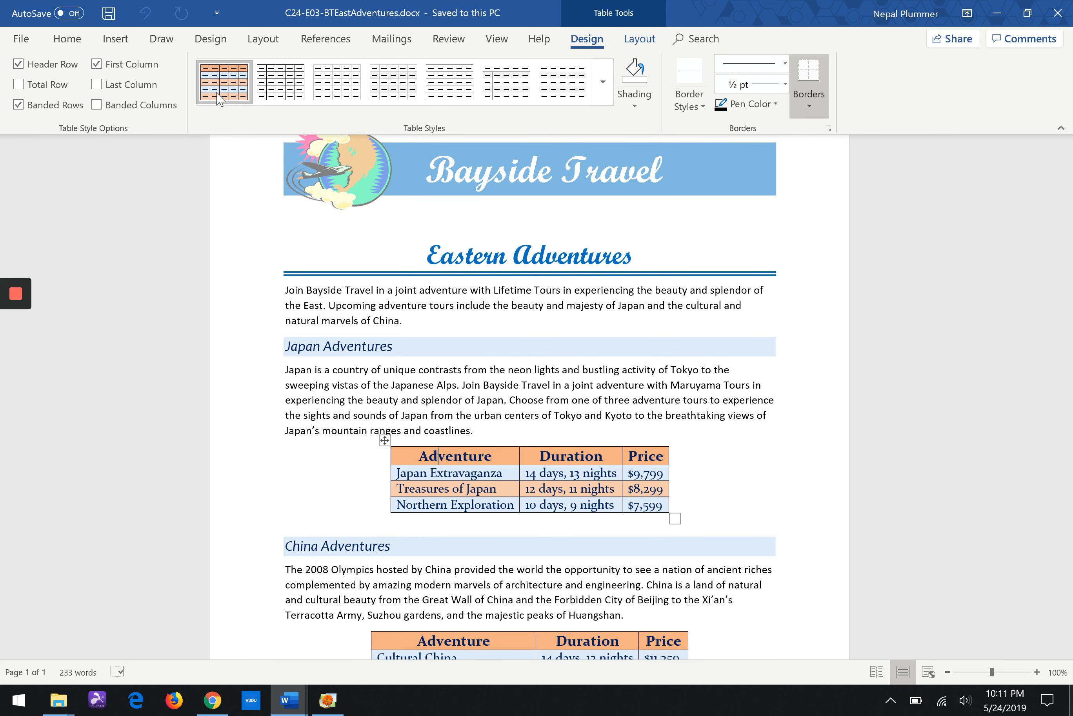
{"action": "mouse_move", "coordinate": [281, 82]}
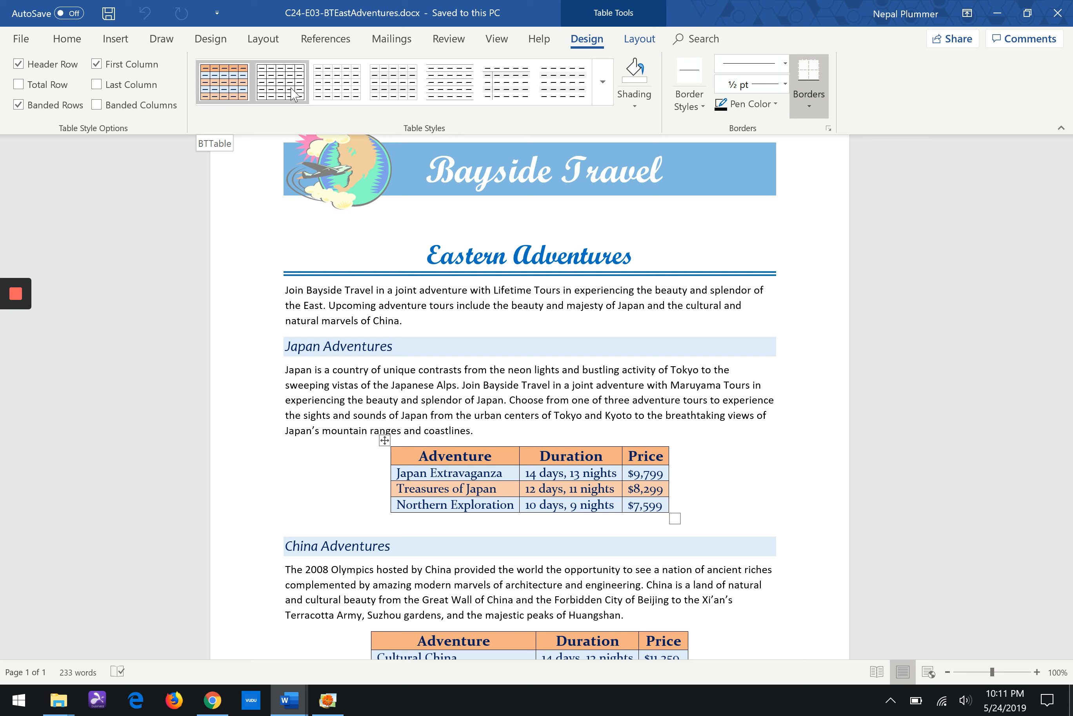
{"action": "left_click", "coordinate": [280, 81]}
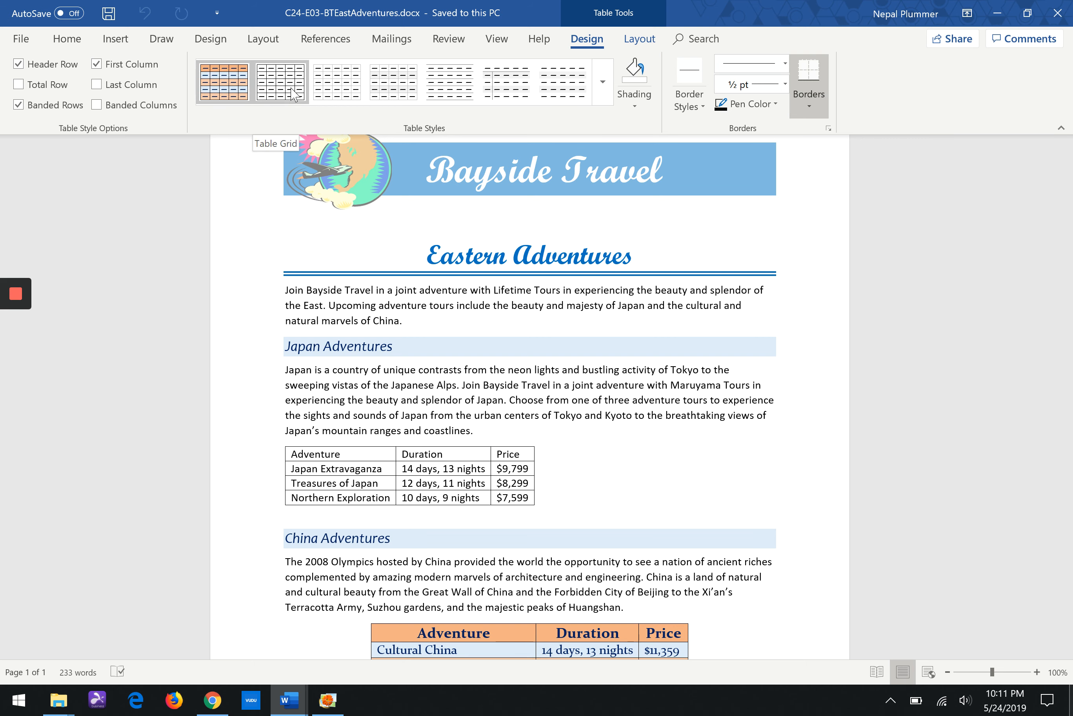
{"action": "left_click", "coordinate": [224, 82]}
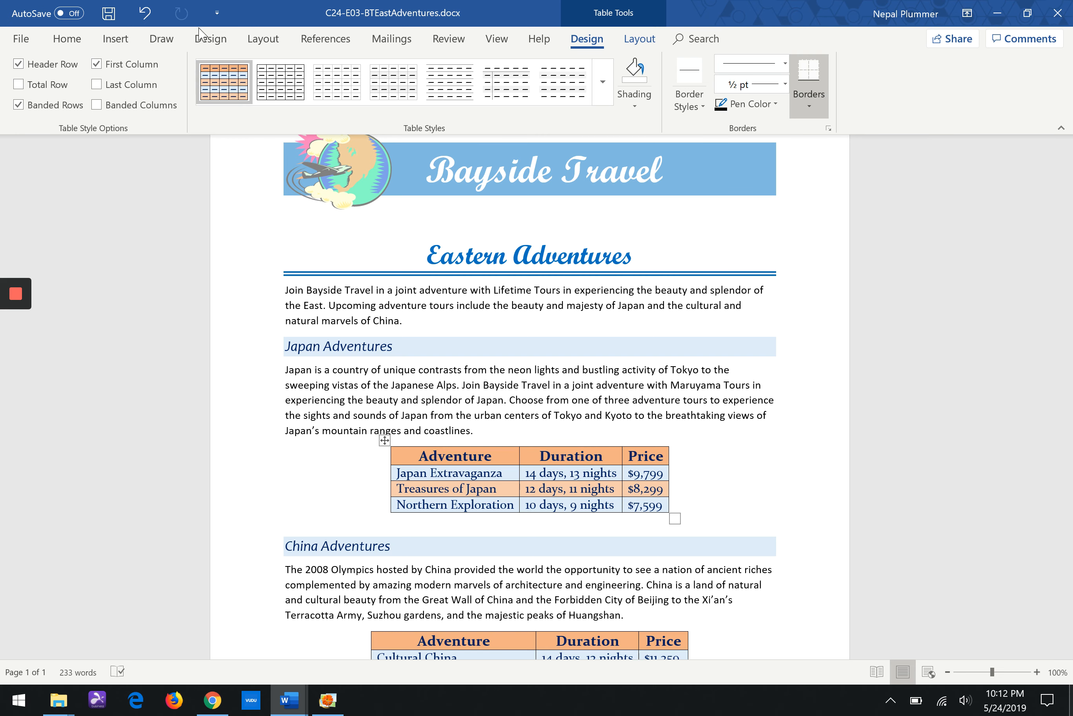
Step: Expand the Document Formatting style set gallery for the Eastern Adventures document
{"action": "left_click", "coordinate": [210, 40]}
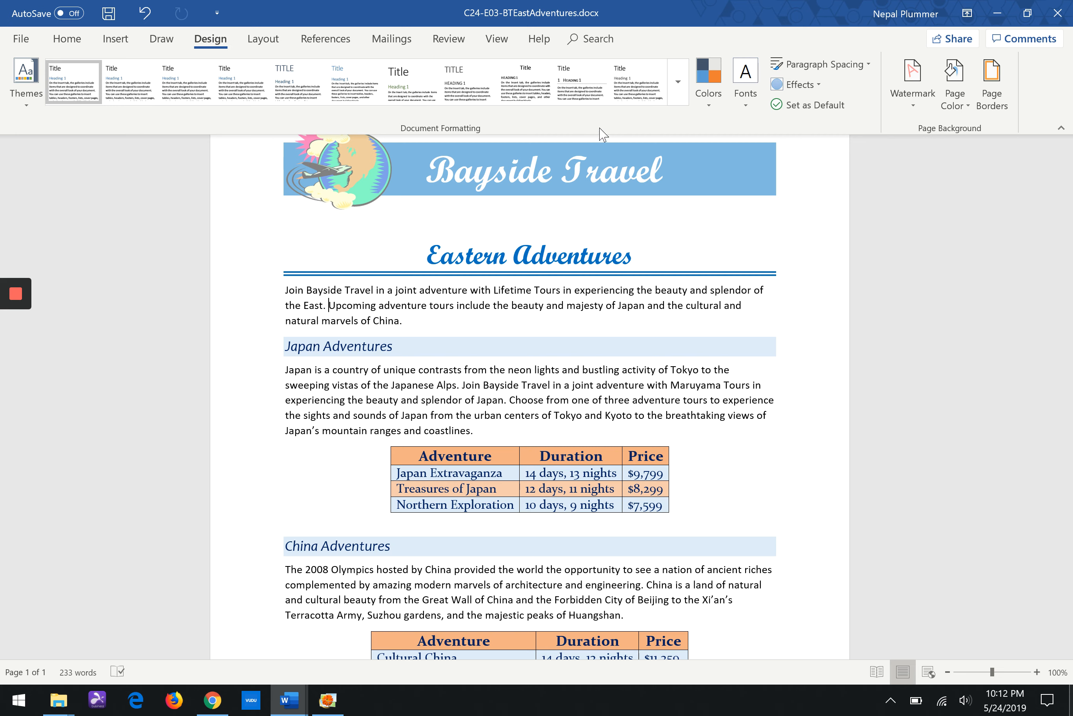
{"action": "mouse_move", "coordinate": [678, 83]}
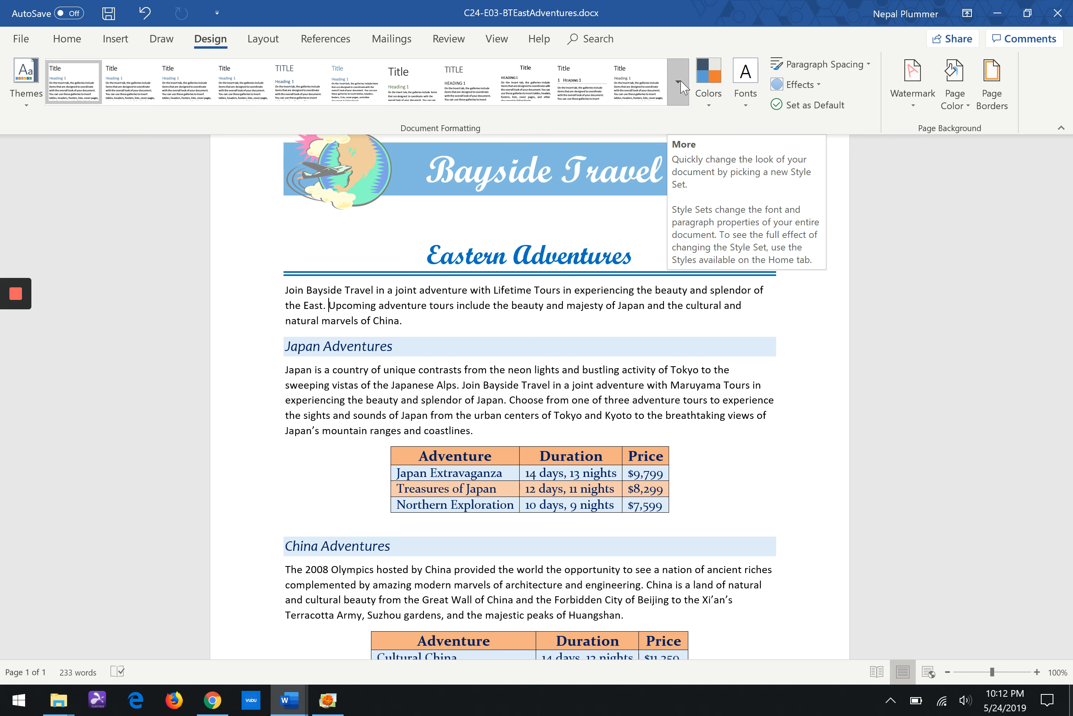
{"action": "left_click", "coordinate": [679, 84]}
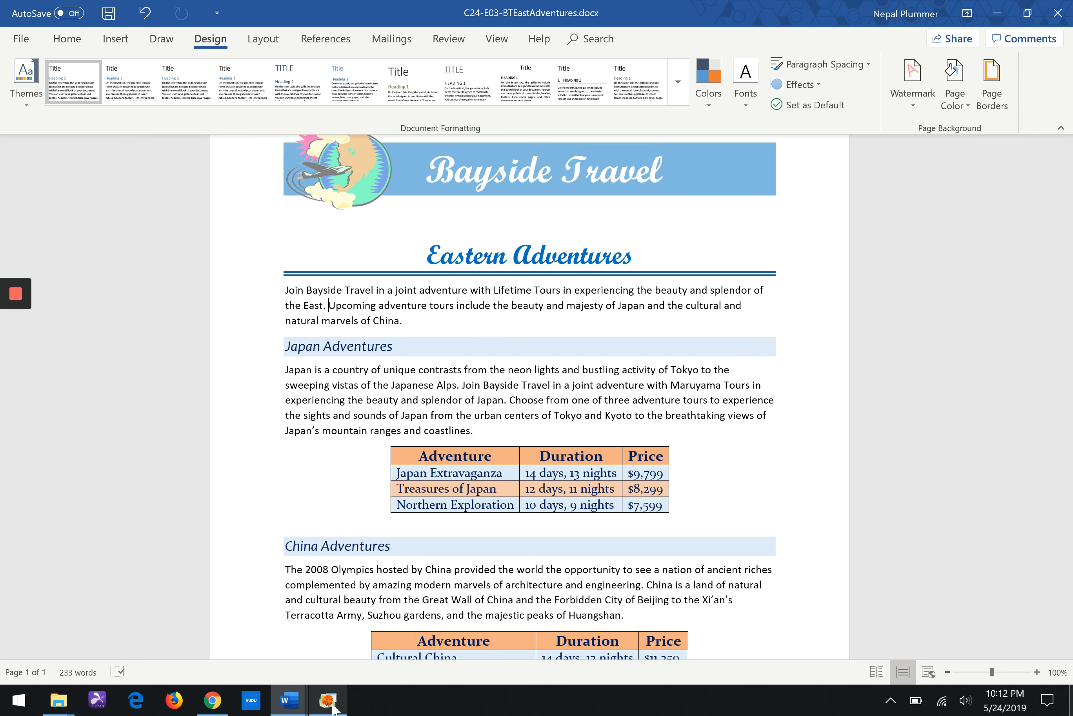
Step: Show the kinetic.png word-of-the-week image in Photo Gallery
{"action": "left_click", "coordinate": [328, 700]}
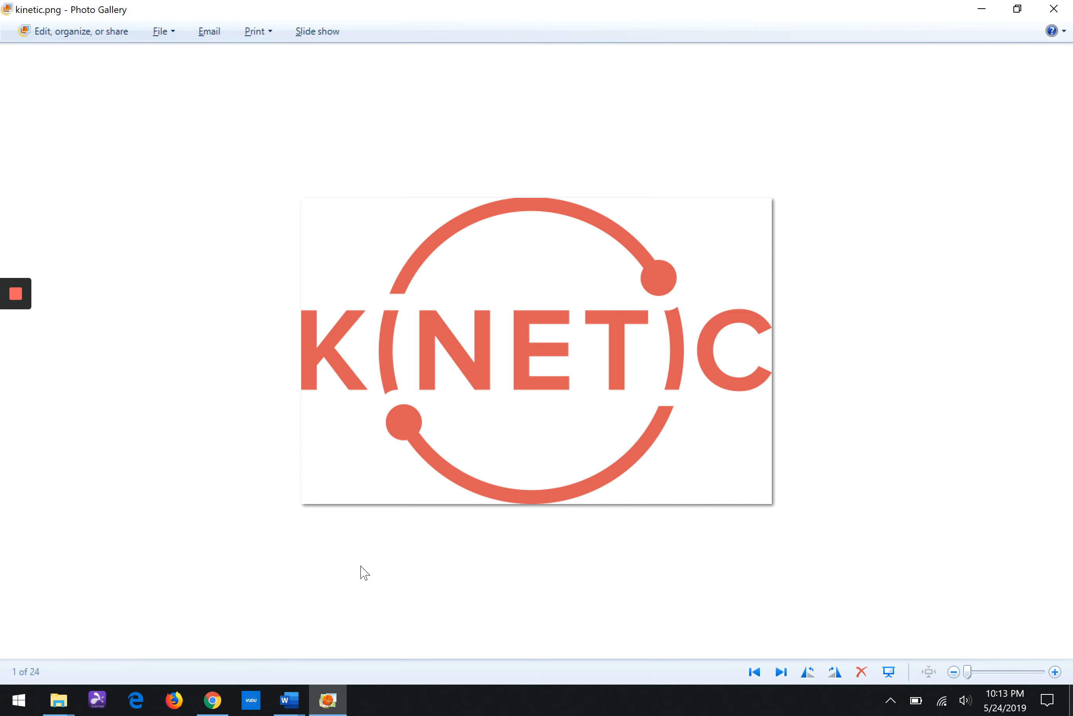
{"action": "mouse_move", "coordinate": [115, 368]}
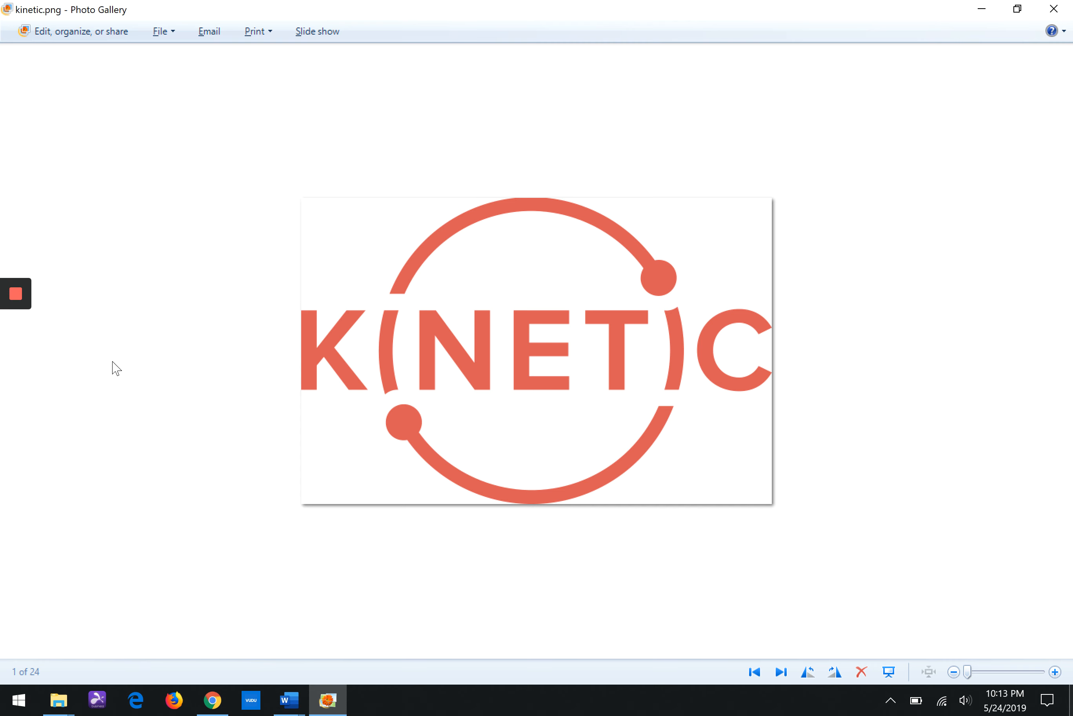